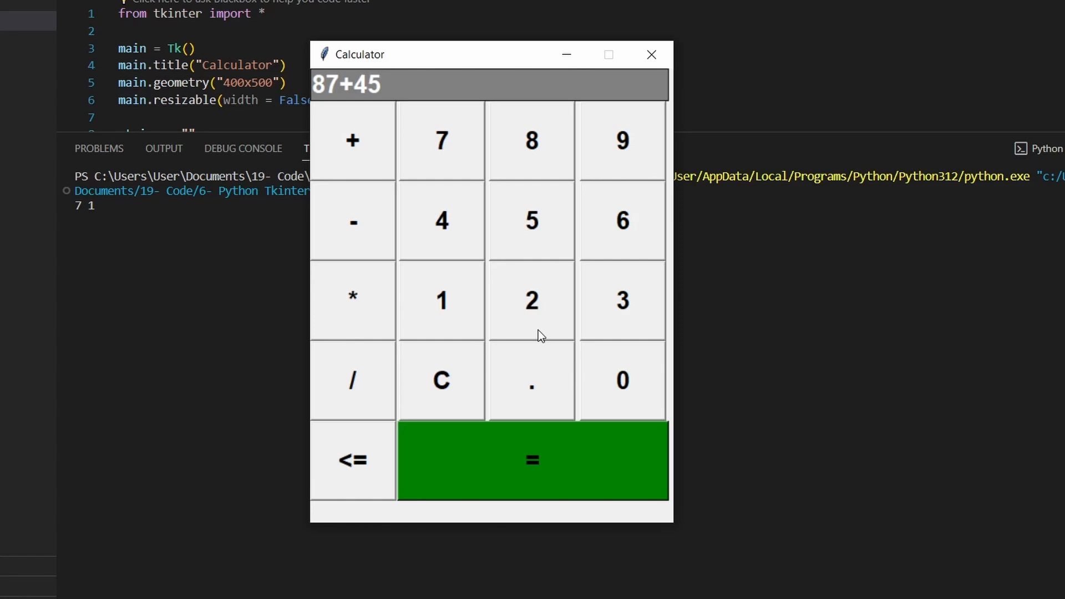
Switch from the calculator to the editor and begin a buttonStorage line in the fecthOrRemove else branch.
left_click(531, 460)
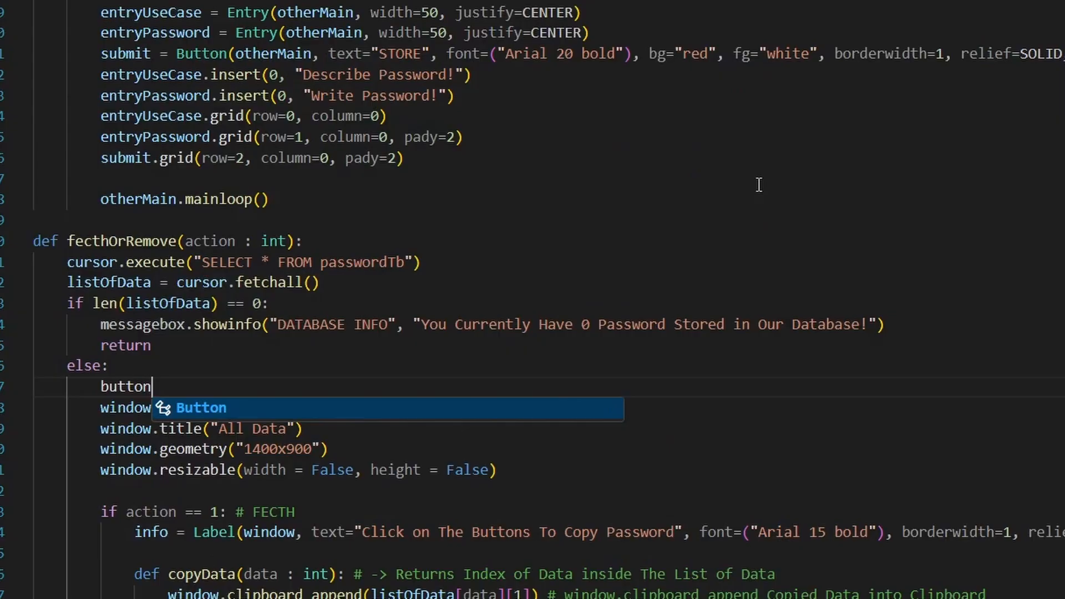
type("Storage")
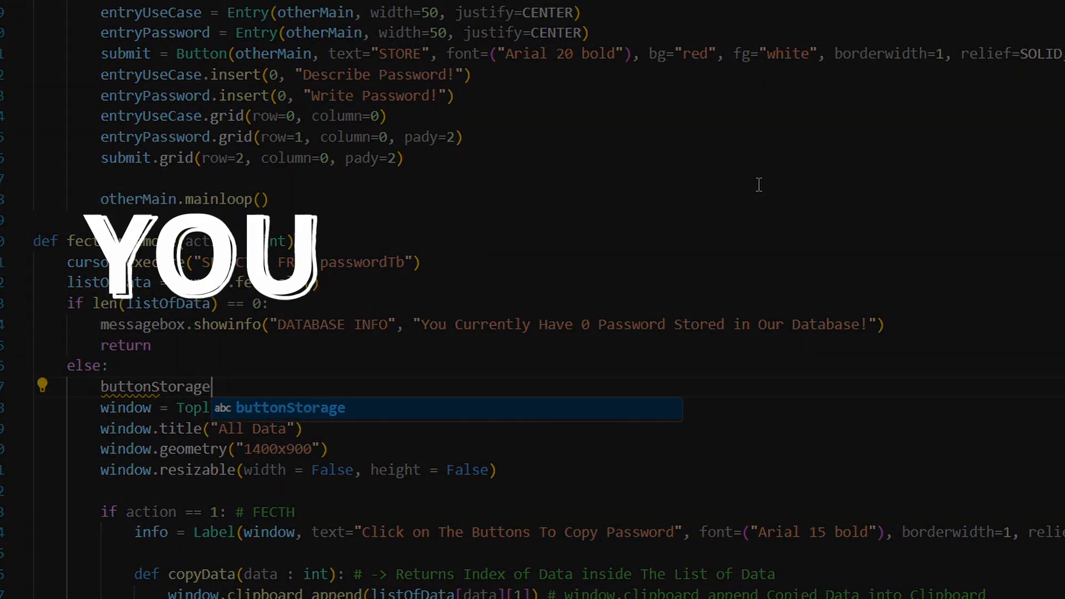